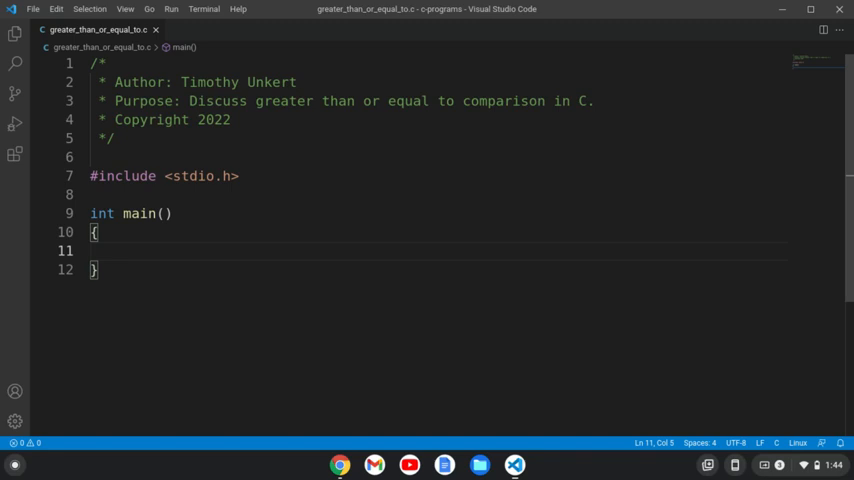
Step: Declare const int sams_age = 37 and an int age variable in main
{"action": "type", "text": "const int"}
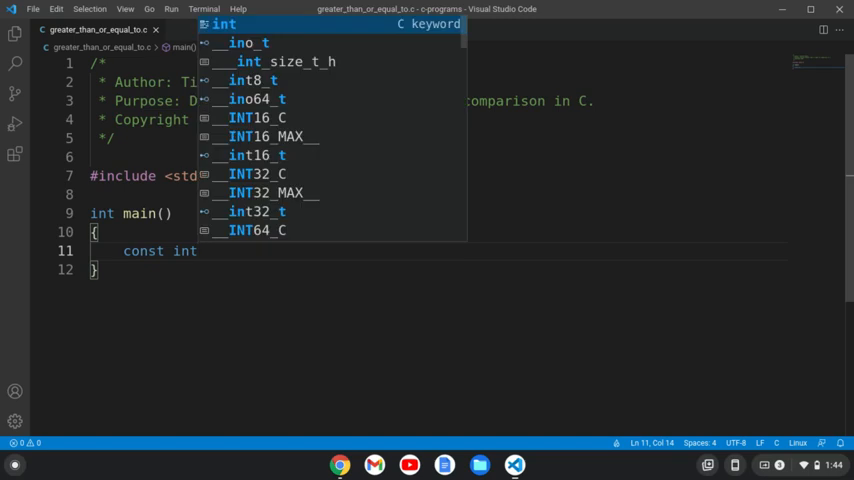
{"action": "type", "text": "sa"}
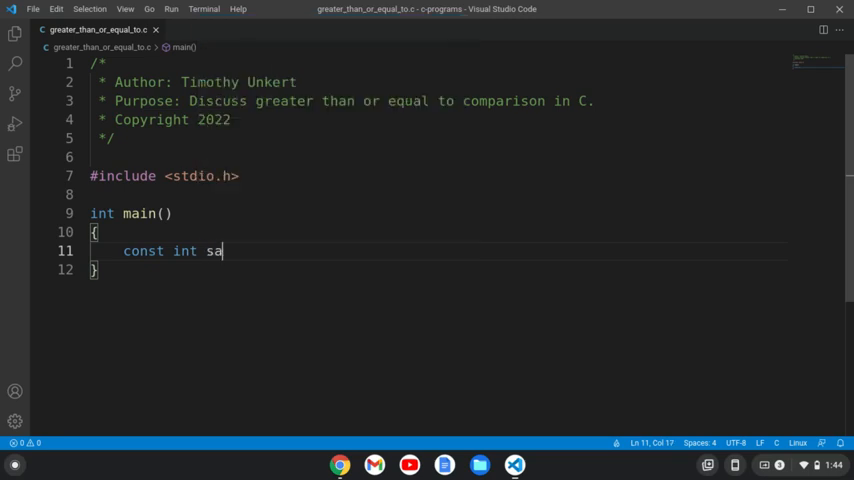
{"action": "type", "text": "ms_age ="}
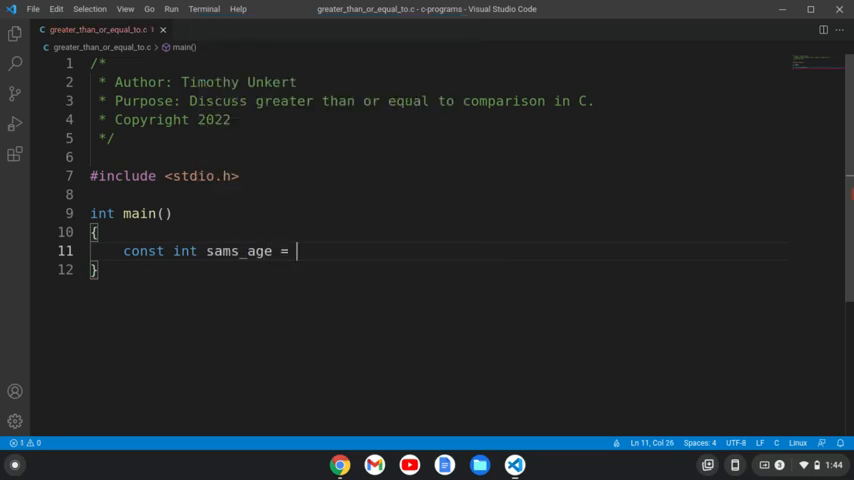
{"action": "type", "text": "37;"}
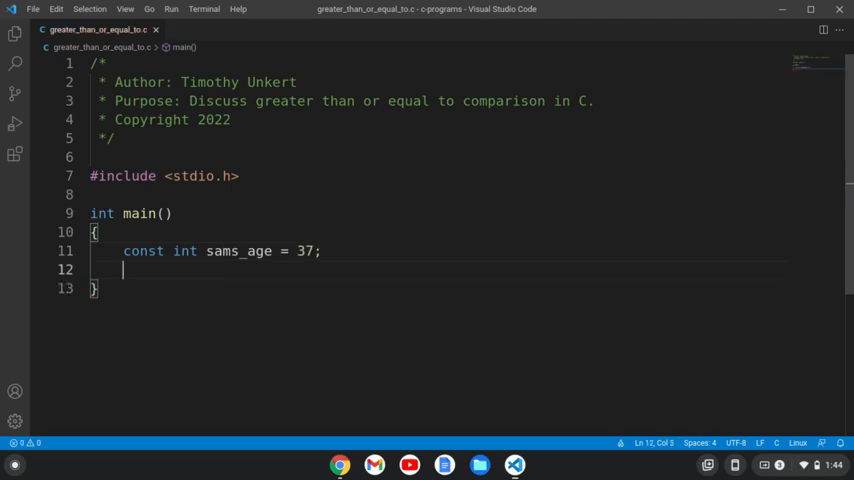
{"action": "type", "text": "int age;"}
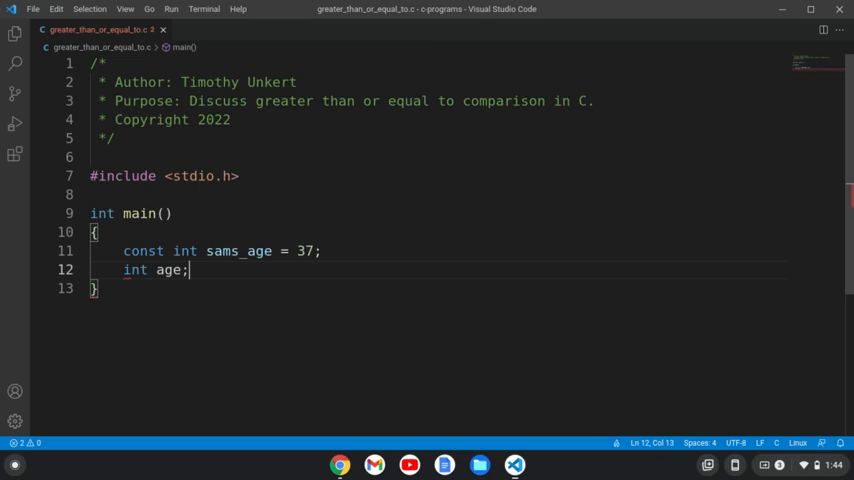
Step: Print the prompt "How old is Sam at the end of Supernatural?" and begin the scanf call
{"action": "type", "text": "printf(\""}
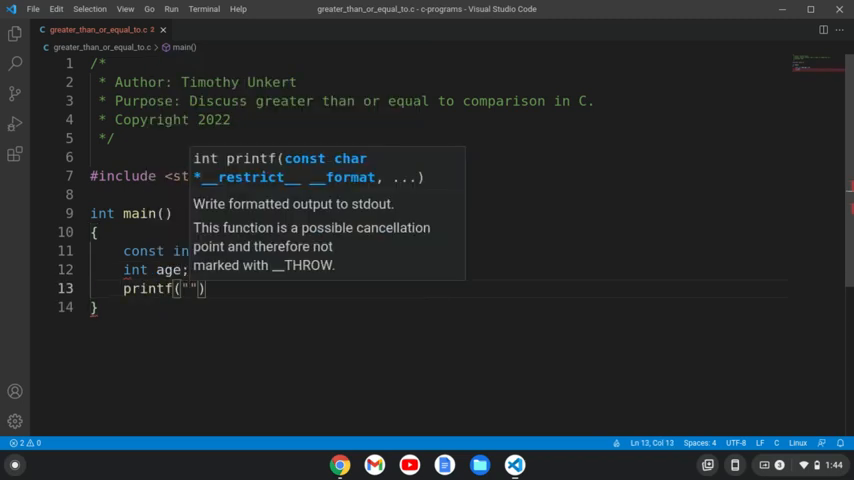
{"action": "type", "text": "How old is Sam at the end of"}
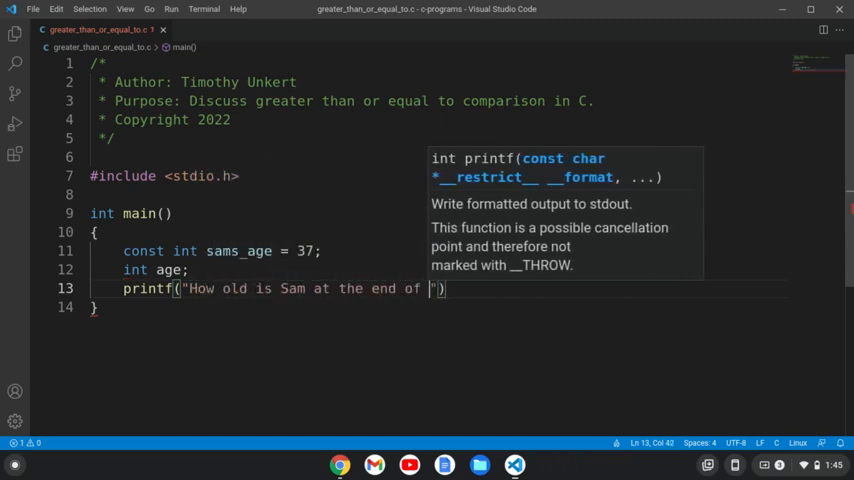
{"action": "type", "text": "Supern"}
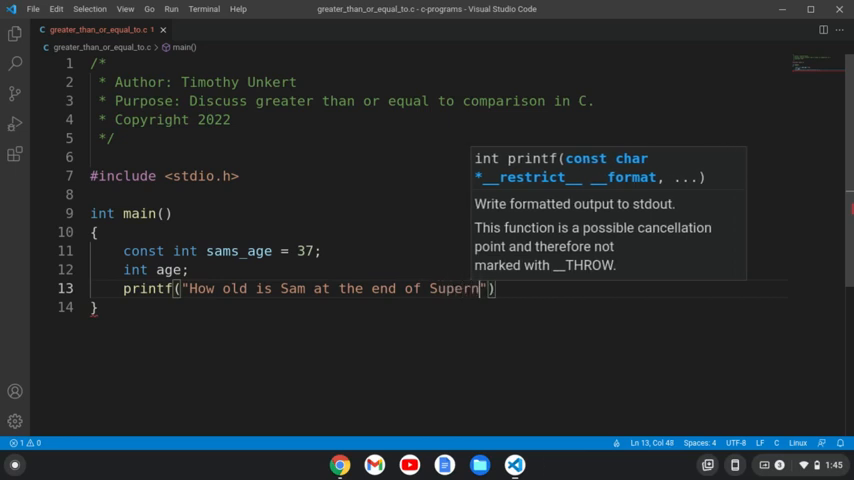
{"action": "type", "text": "atural?"}
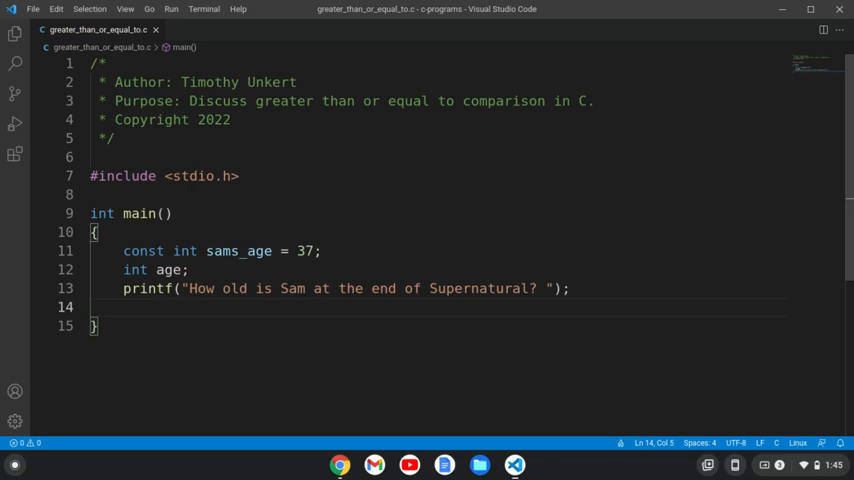
{"action": "type", "text": "scanf(\""}
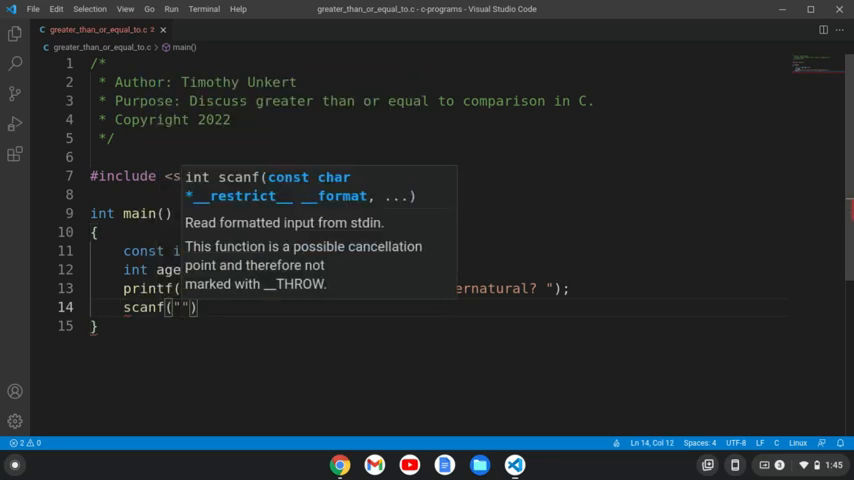
Step: Complete scanf("%d", &age) to read the guess, then start the if statement
{"action": "type", "text": "%d"}
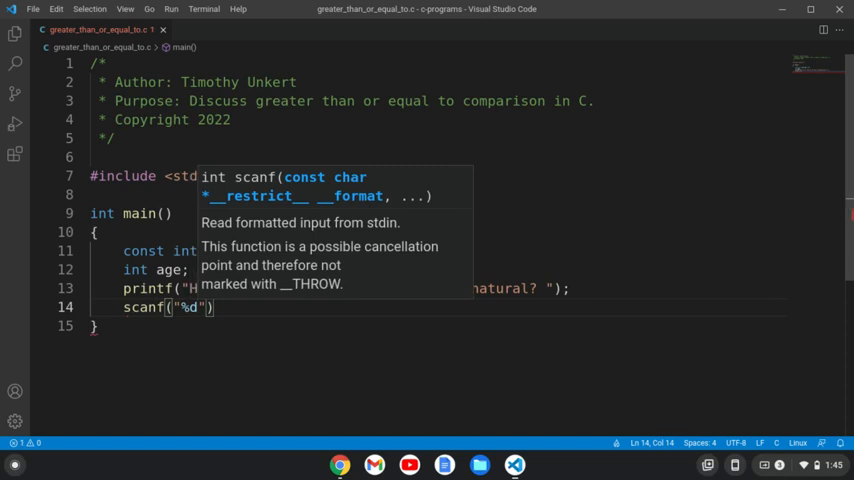
{"action": "type", "text": ","}
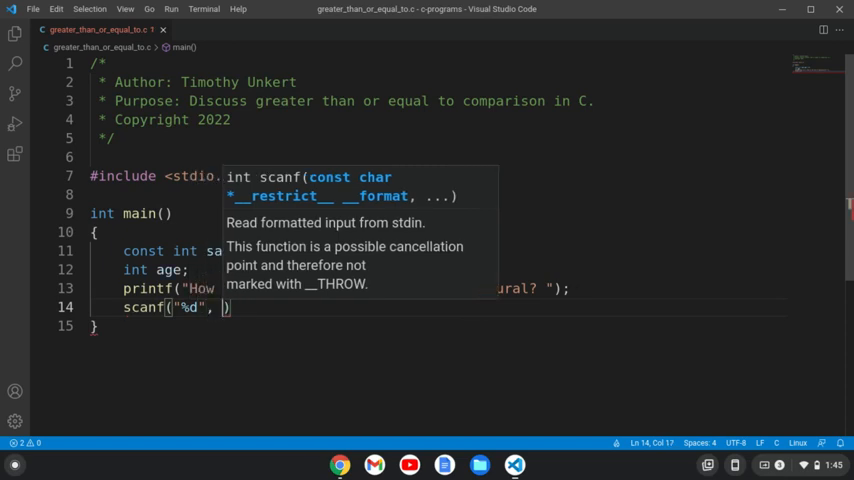
{"action": "type", "text": "&age"}
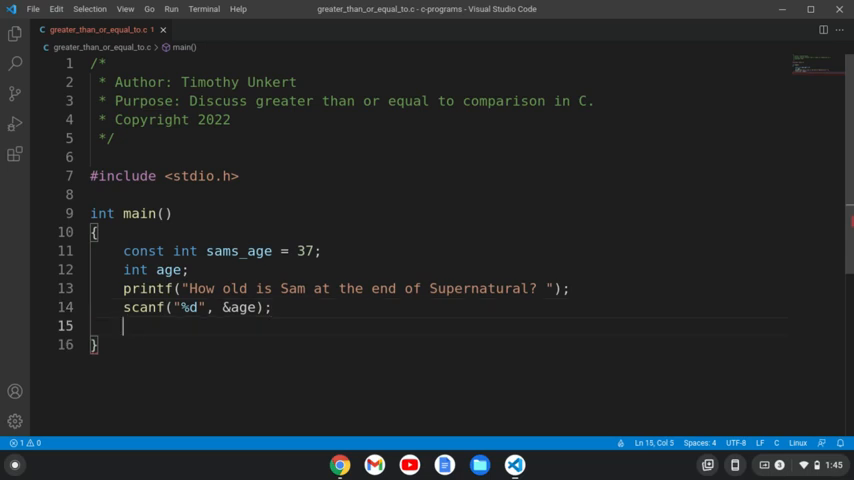
{"action": "type", "text": "i"}
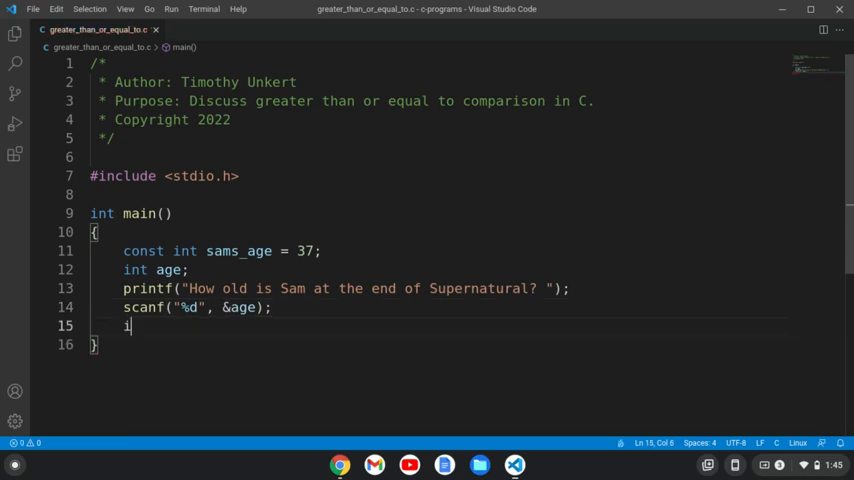
{"action": "type", "text": "f"}
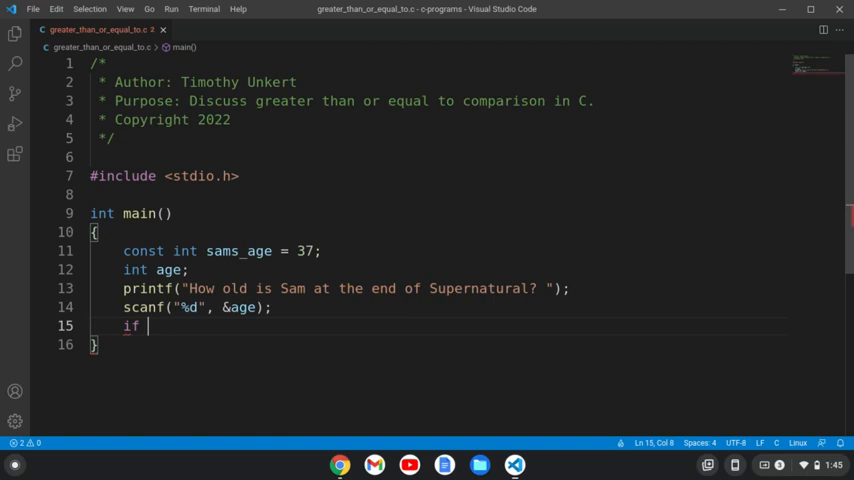
Step: Write if (age >= sams_age) printing "Your age guess was not lower than Sam's age!"
{"action": "type", "text": "(age >="}
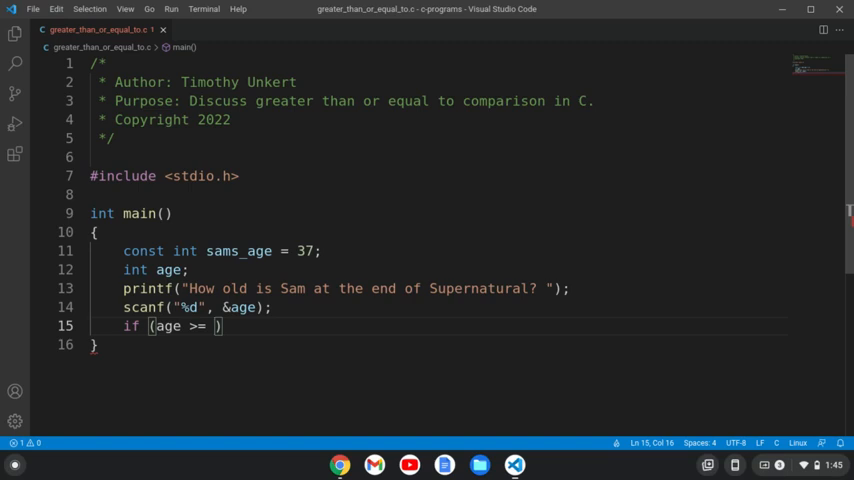
{"action": "type", "text": "sams_age"}
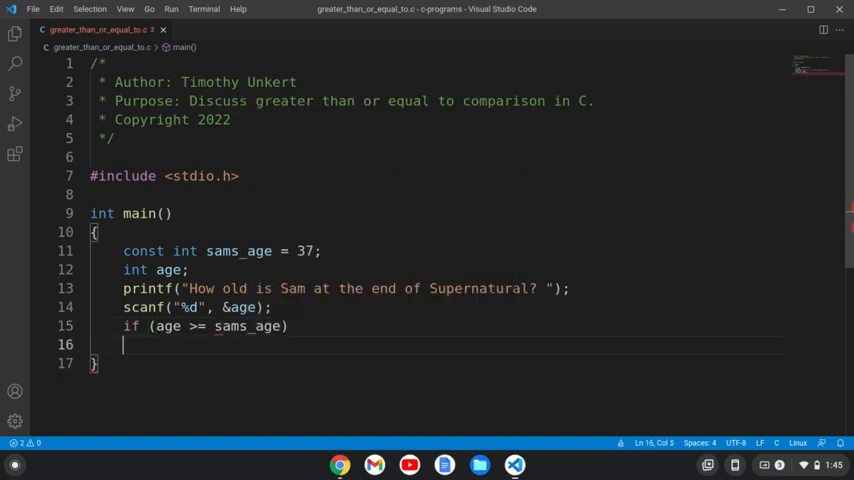
{"action": "type", "text": "{"}
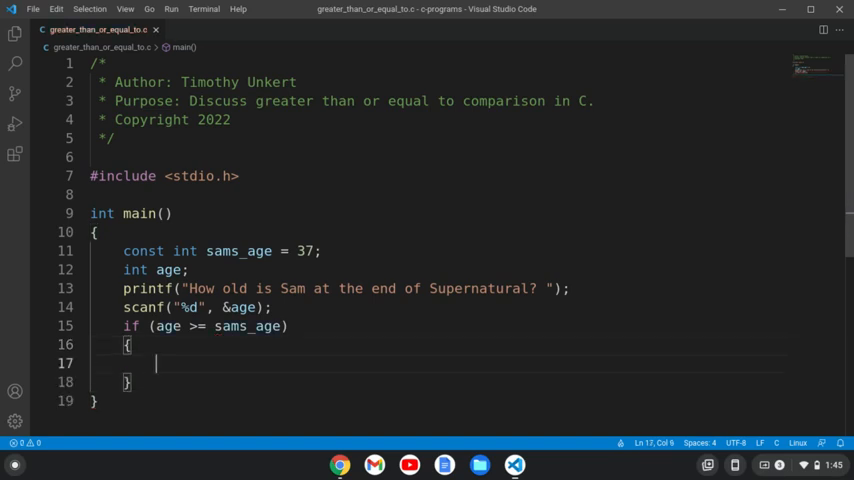
{"action": "type", "text": "printf(\"Your age guess was not lower"}
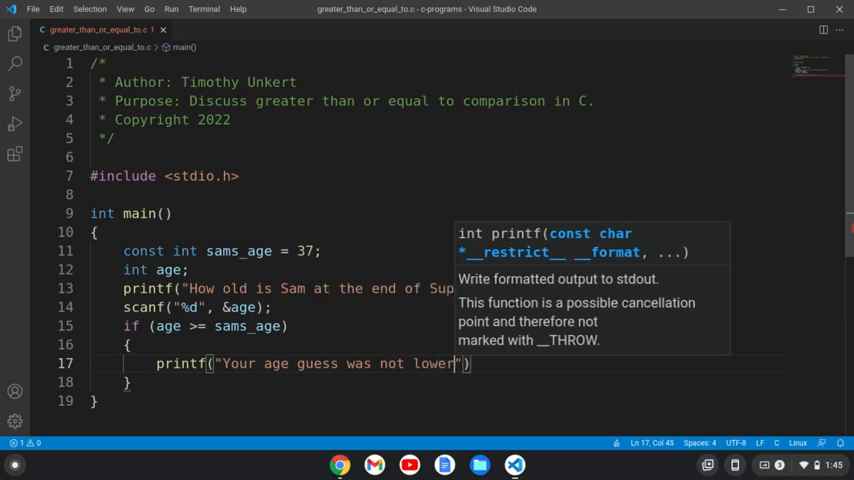
{"action": "type", "text": "than Sam's"}
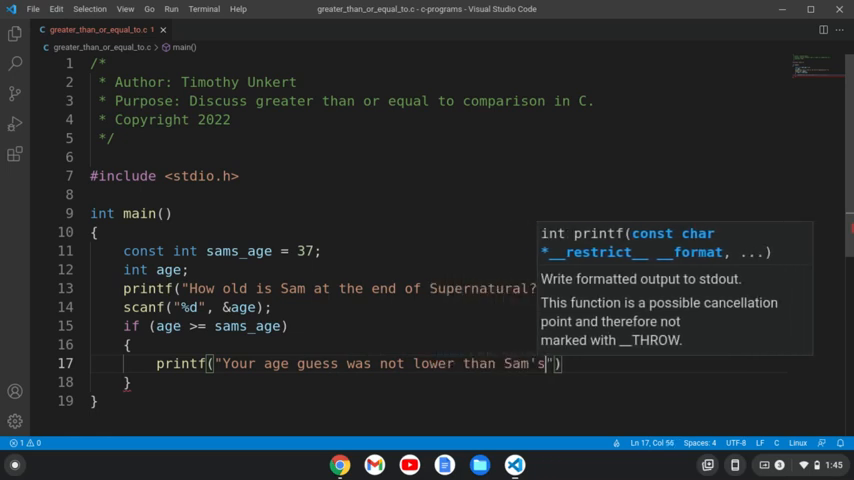
{"action": "type", "text": "age"}
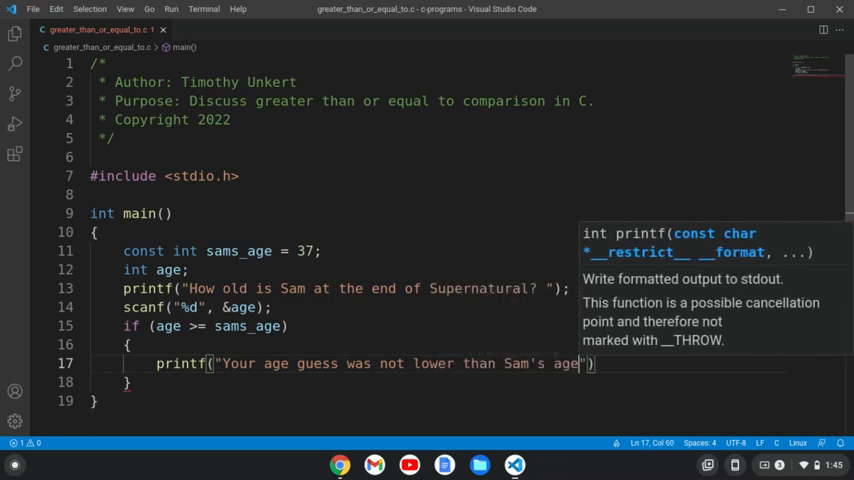
{"action": "type", "text": "!\\\""}
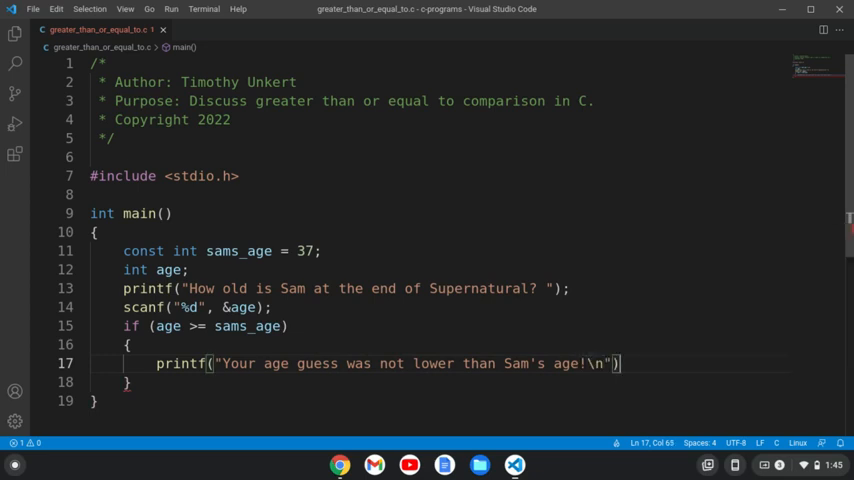
{"action": "type", "text": ";"}
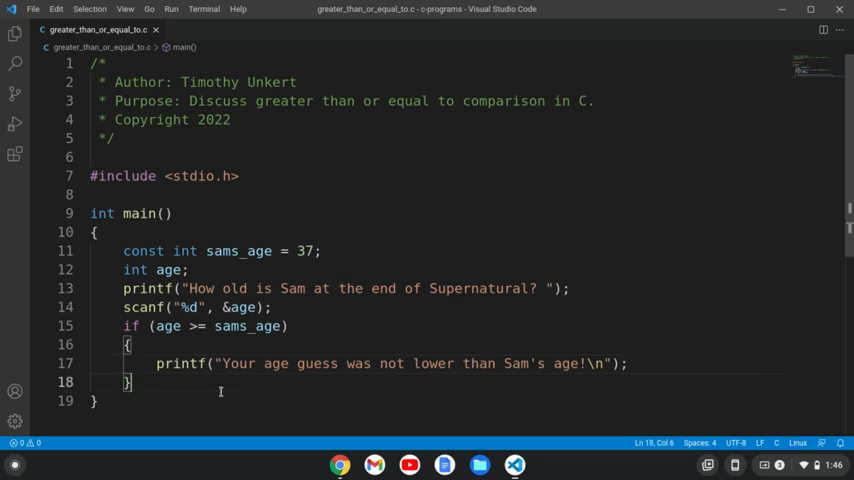
Step: End main with return(0); after the if block
{"action": "type", "text": "retur"}
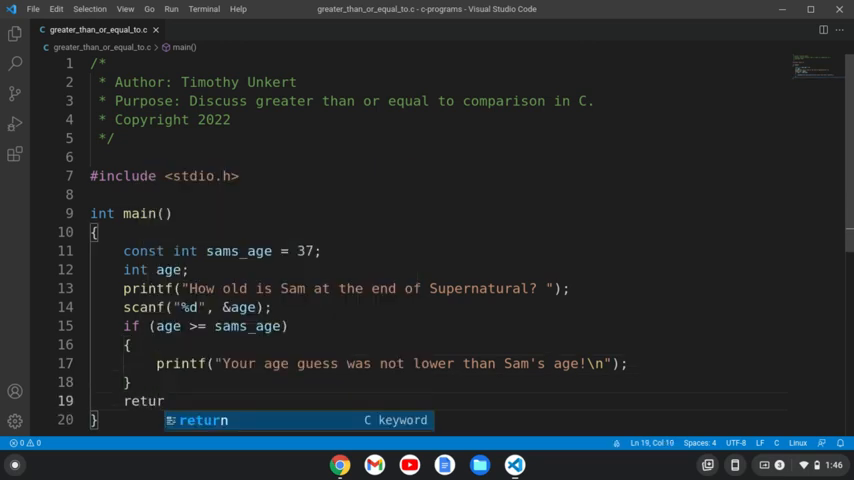
{"action": "type", "text": "n(0);"}
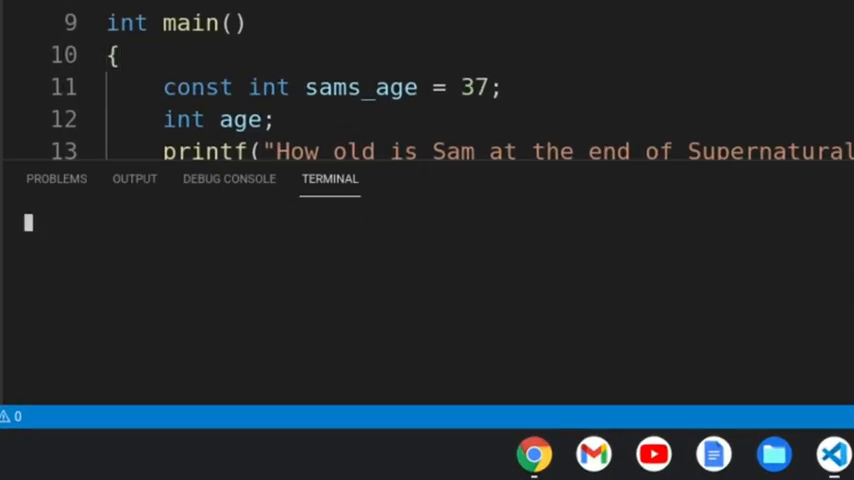
Step: Compile greater_than_or_equal_to.c with gcc and run ./greater_than_or_equal_to in the terminal
{"action": "type", "text": "g"}
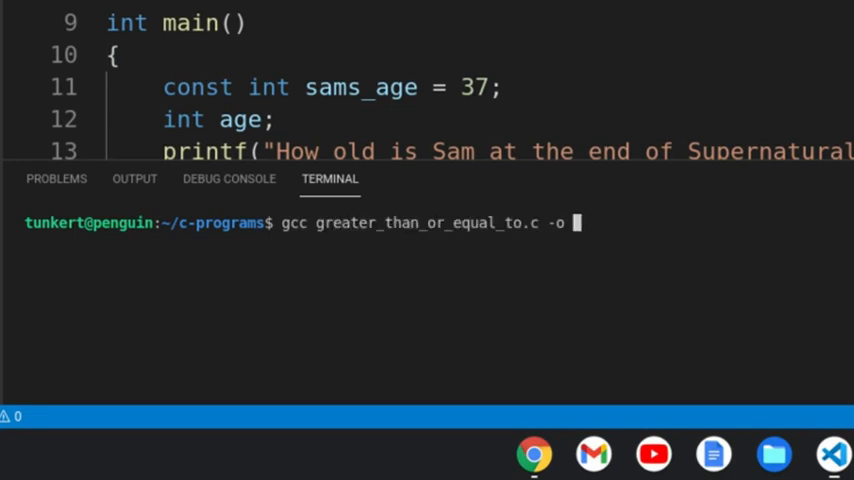
{"action": "type", "text": "greater_than_or_equal_to"}
{"action": "type", "text": "./"}
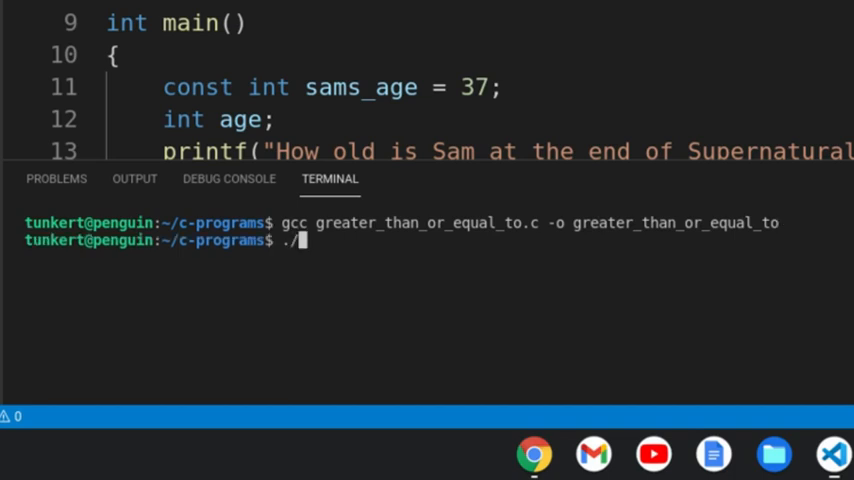
{"action": "type", "text": "greater_than_or_equal_to"}
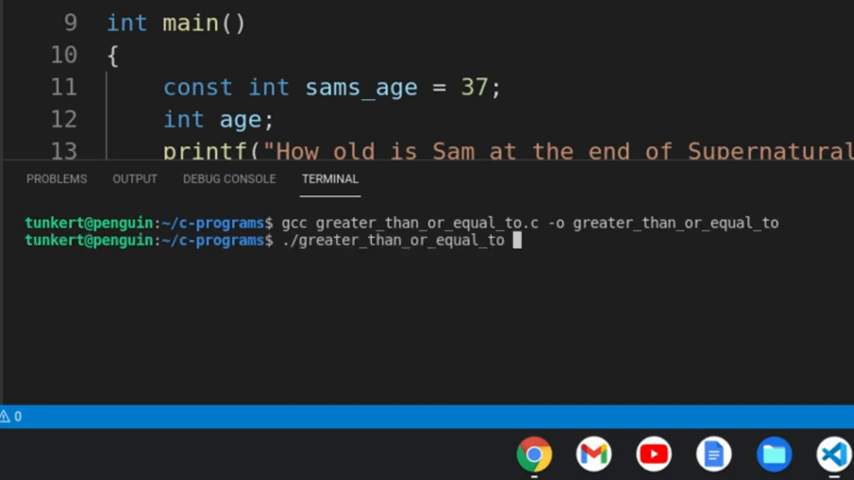
{"action": "key", "text": "Return"}
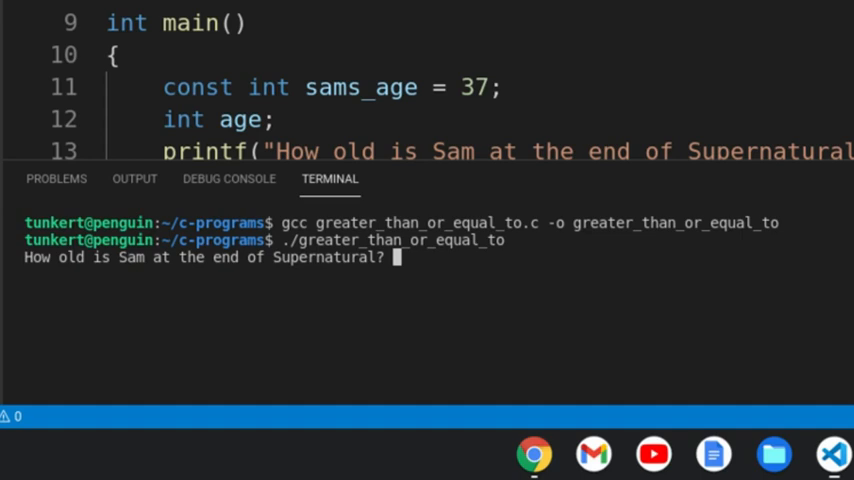
Step: Test with guess 40 (not-lower message), rerun with 36 (no output), then start a third guess
{"action": "type", "text": "40"}
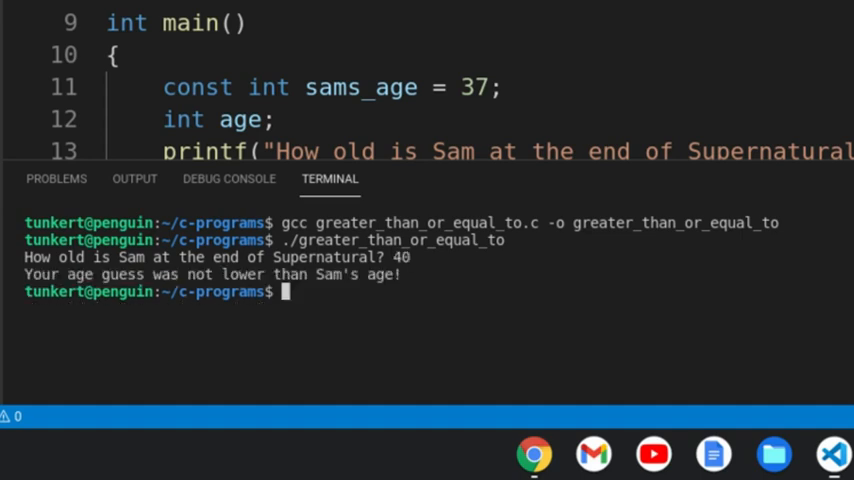
{"action": "type", "text": "./greater_than_or_equal_to"}
{"action": "type", "text": "36"}
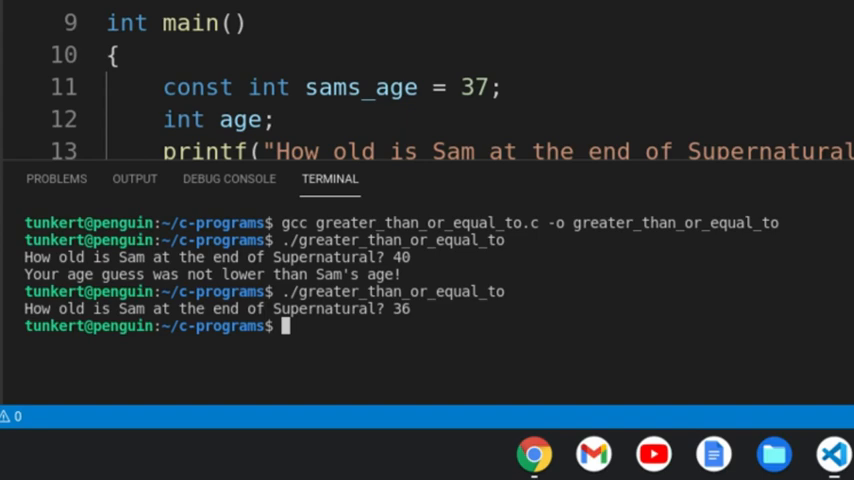
{"action": "type", "text": "./greater_than_or_equal_to"}
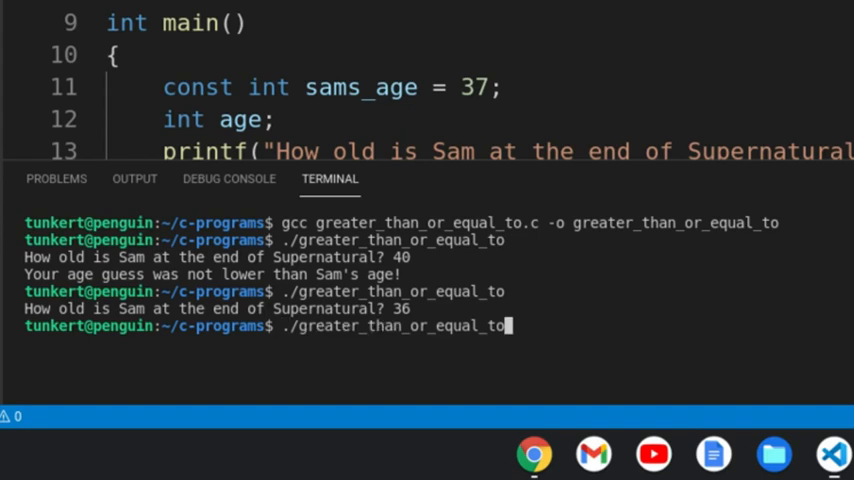
{"action": "type", "text": "3"}
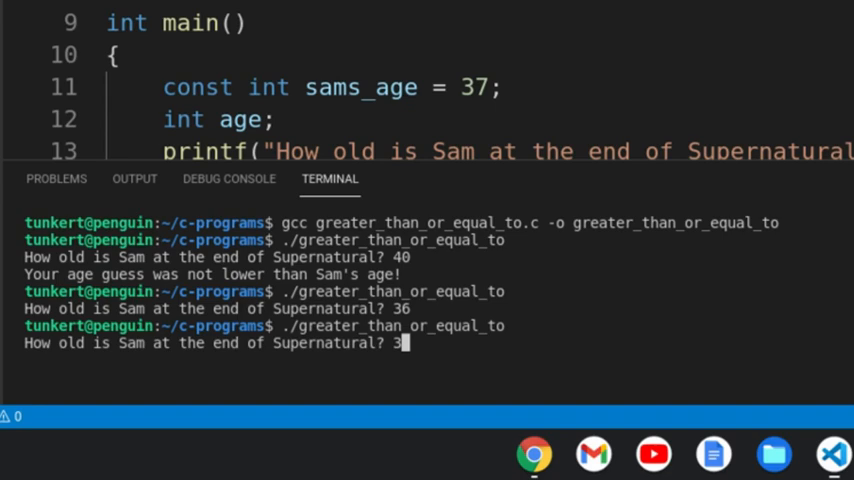